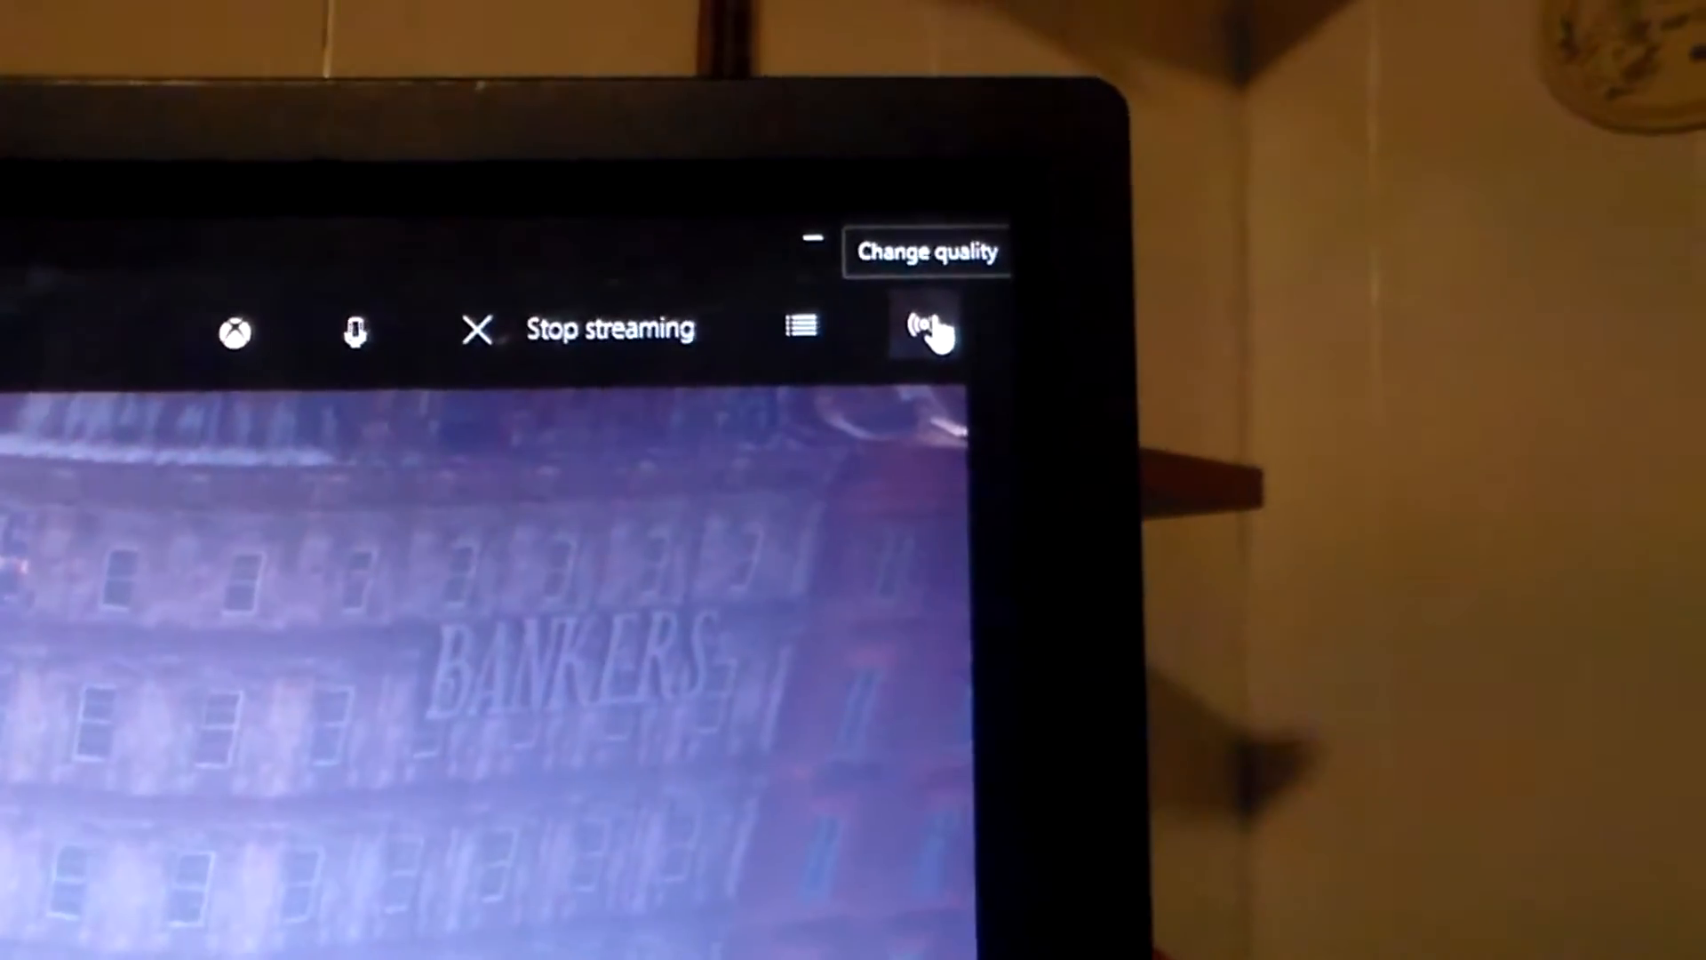
- Bring up the streaming quality options on the Xbox app's streaming bar
left_click(927, 328)
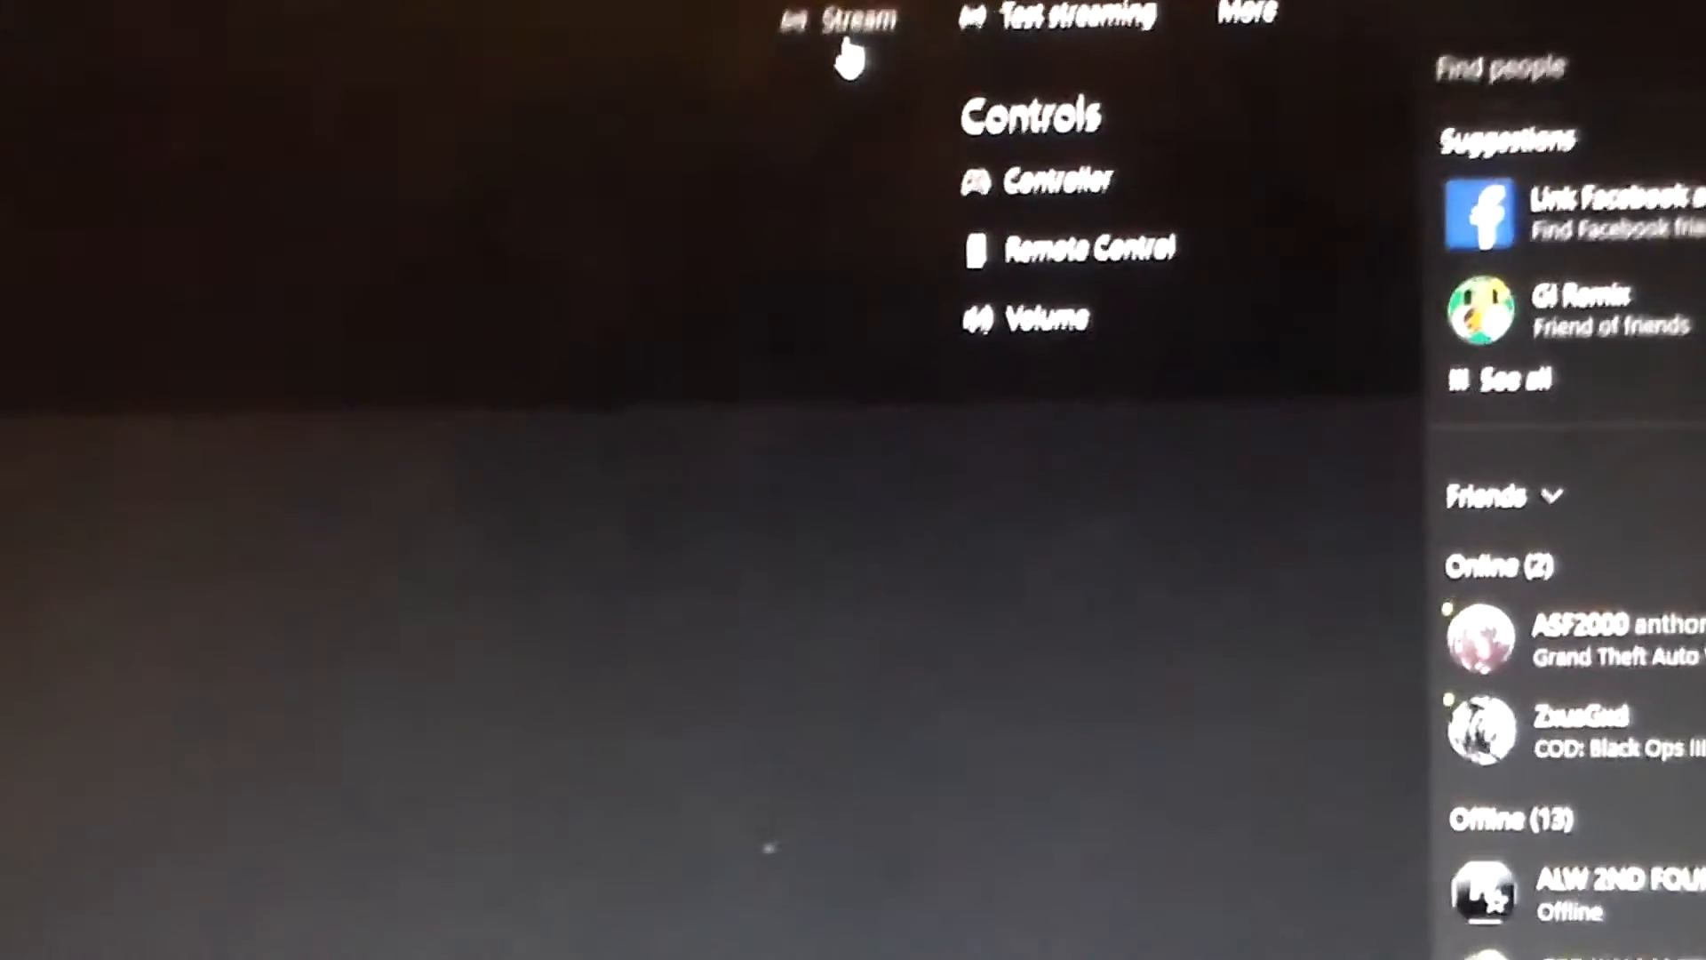
left_click(859, 19)
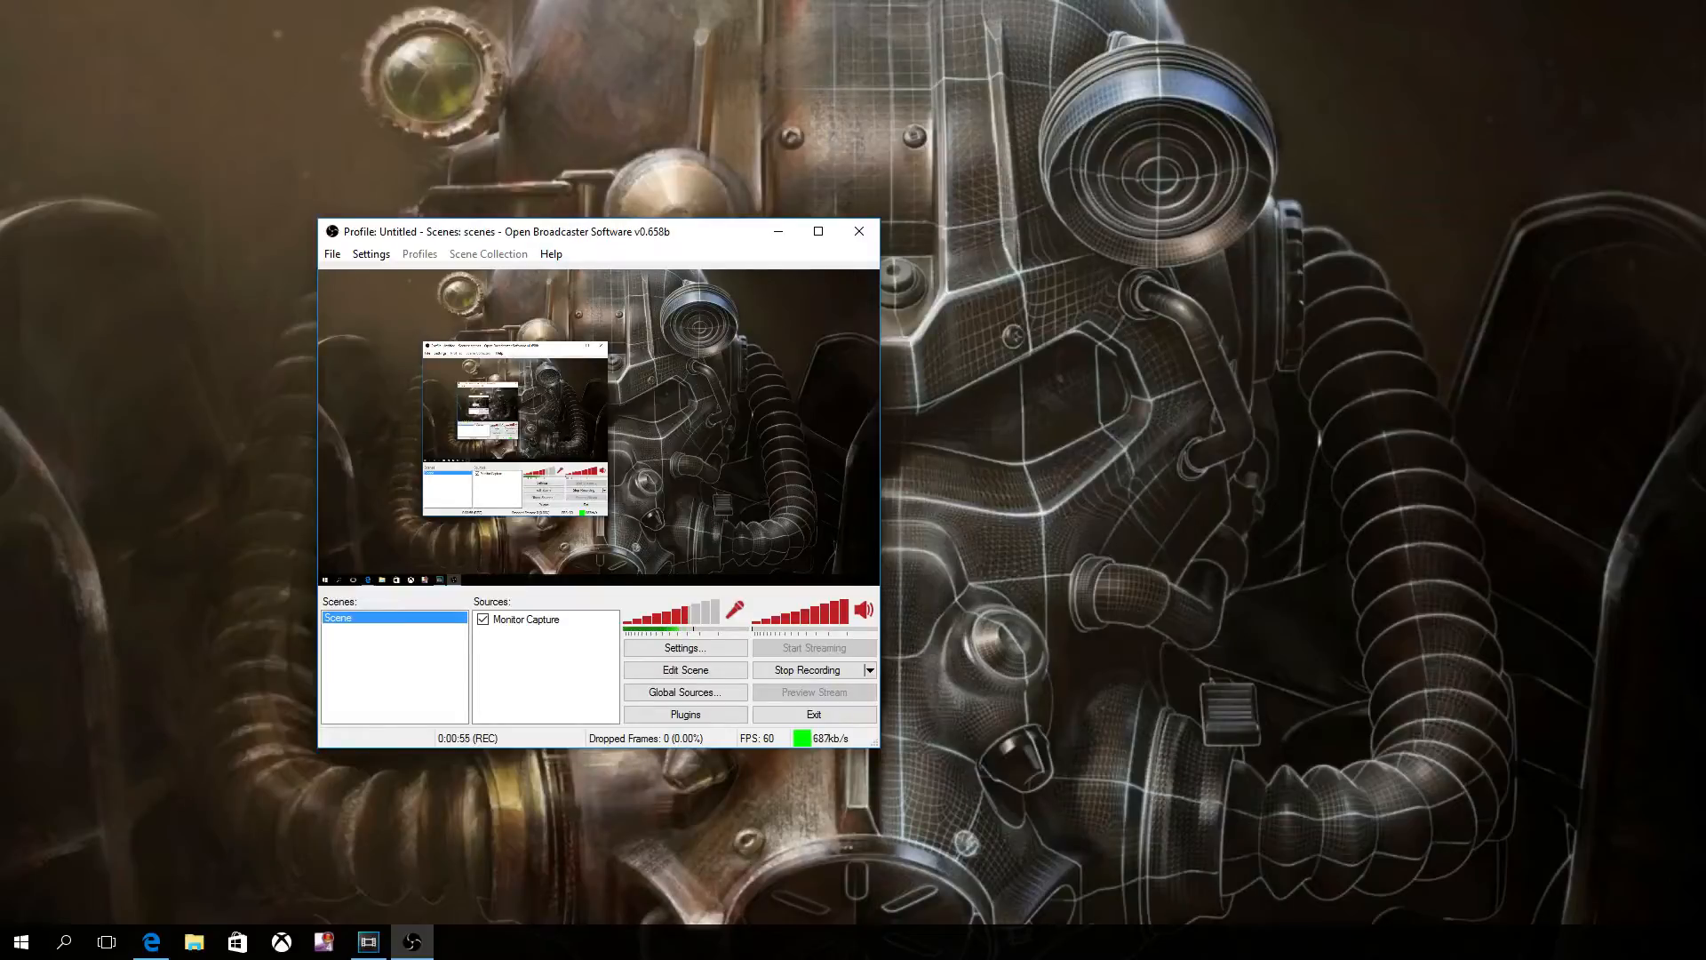
- Review x264 encoding, then Broadcast Settings with file-only output to G: Xbox One Recordings
left_click(685, 647)
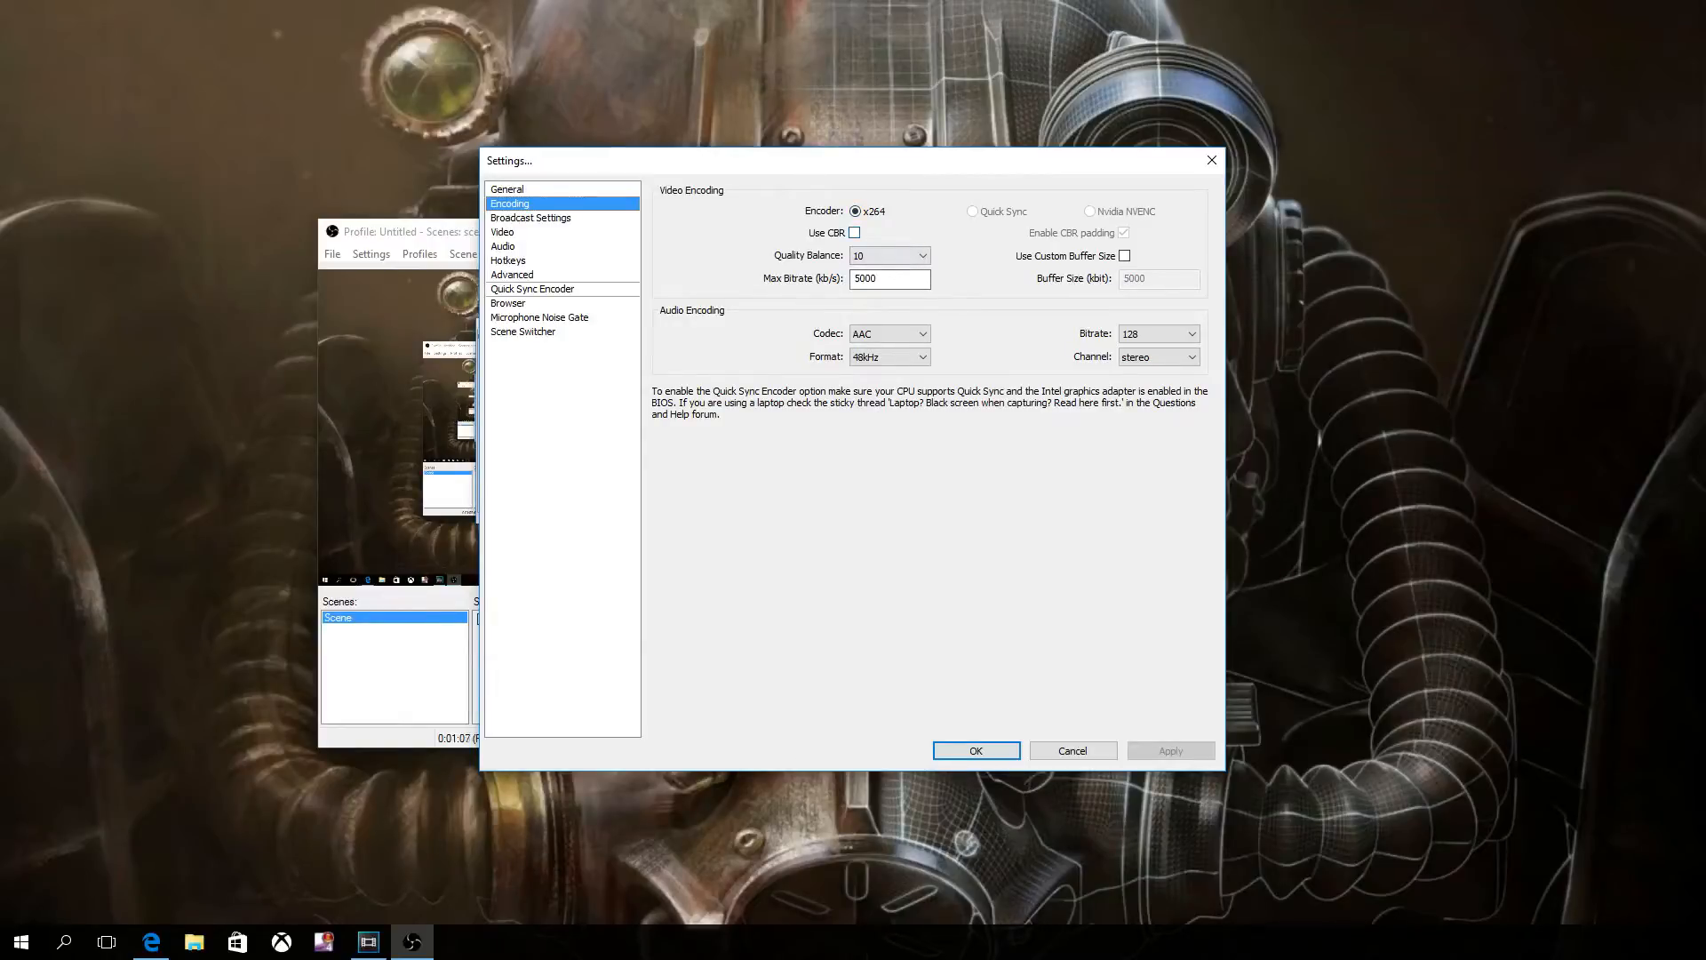
mouse_move(888, 277)
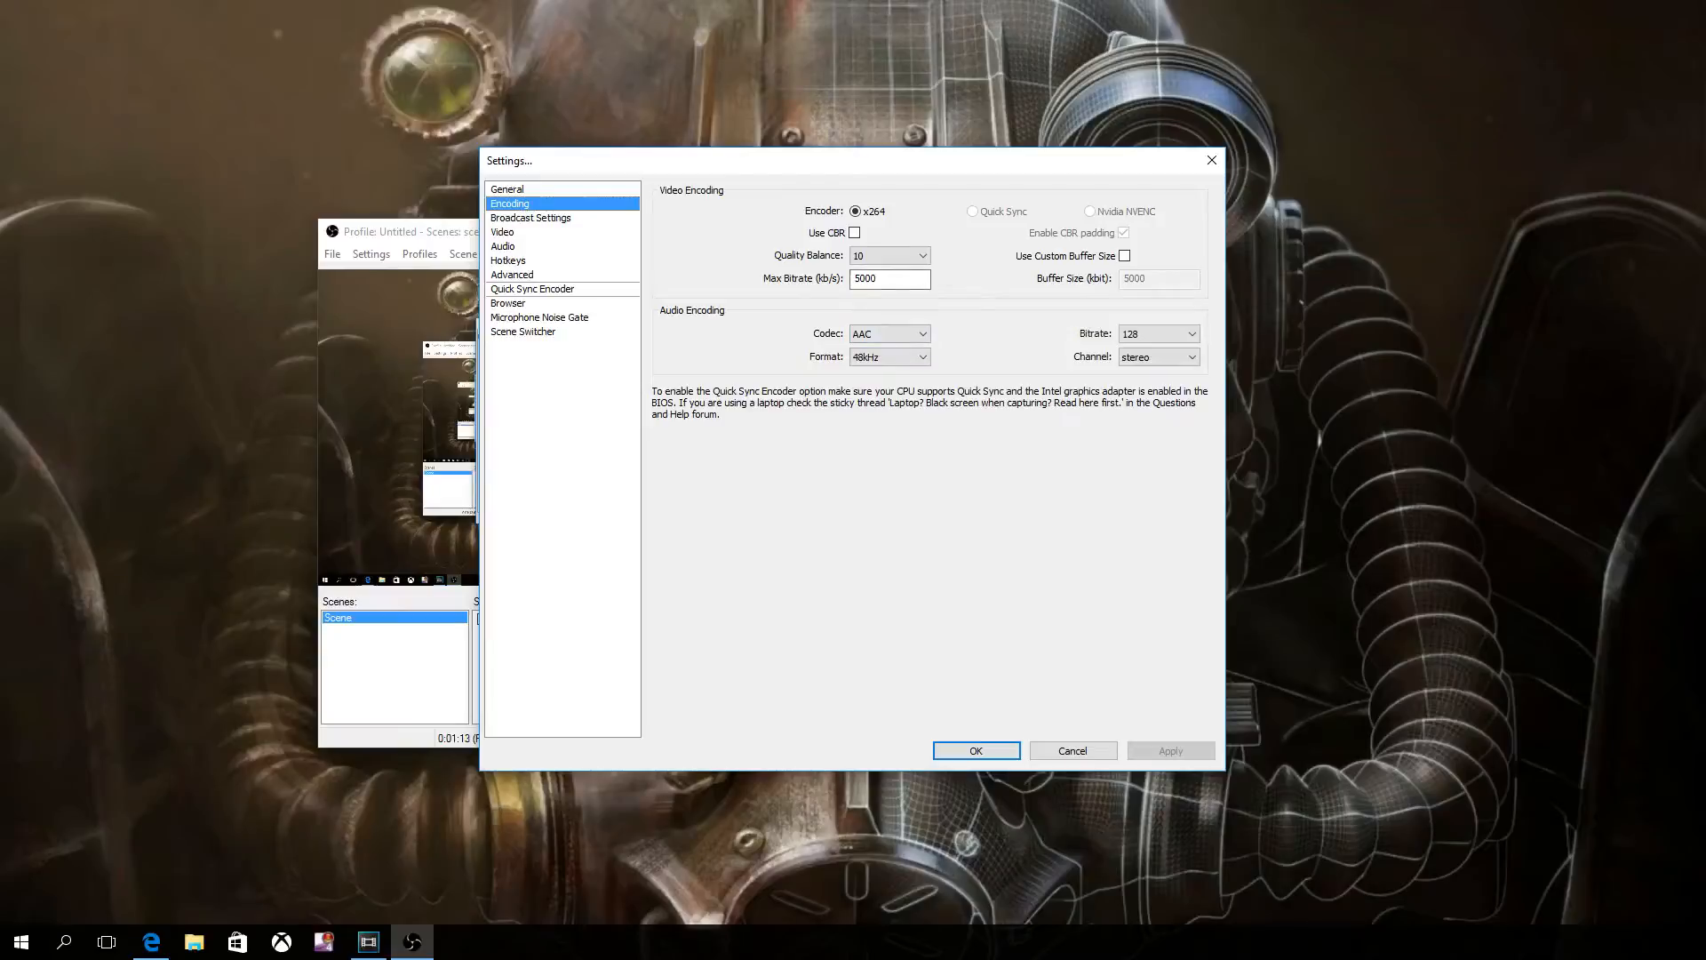
left_click(531, 217)
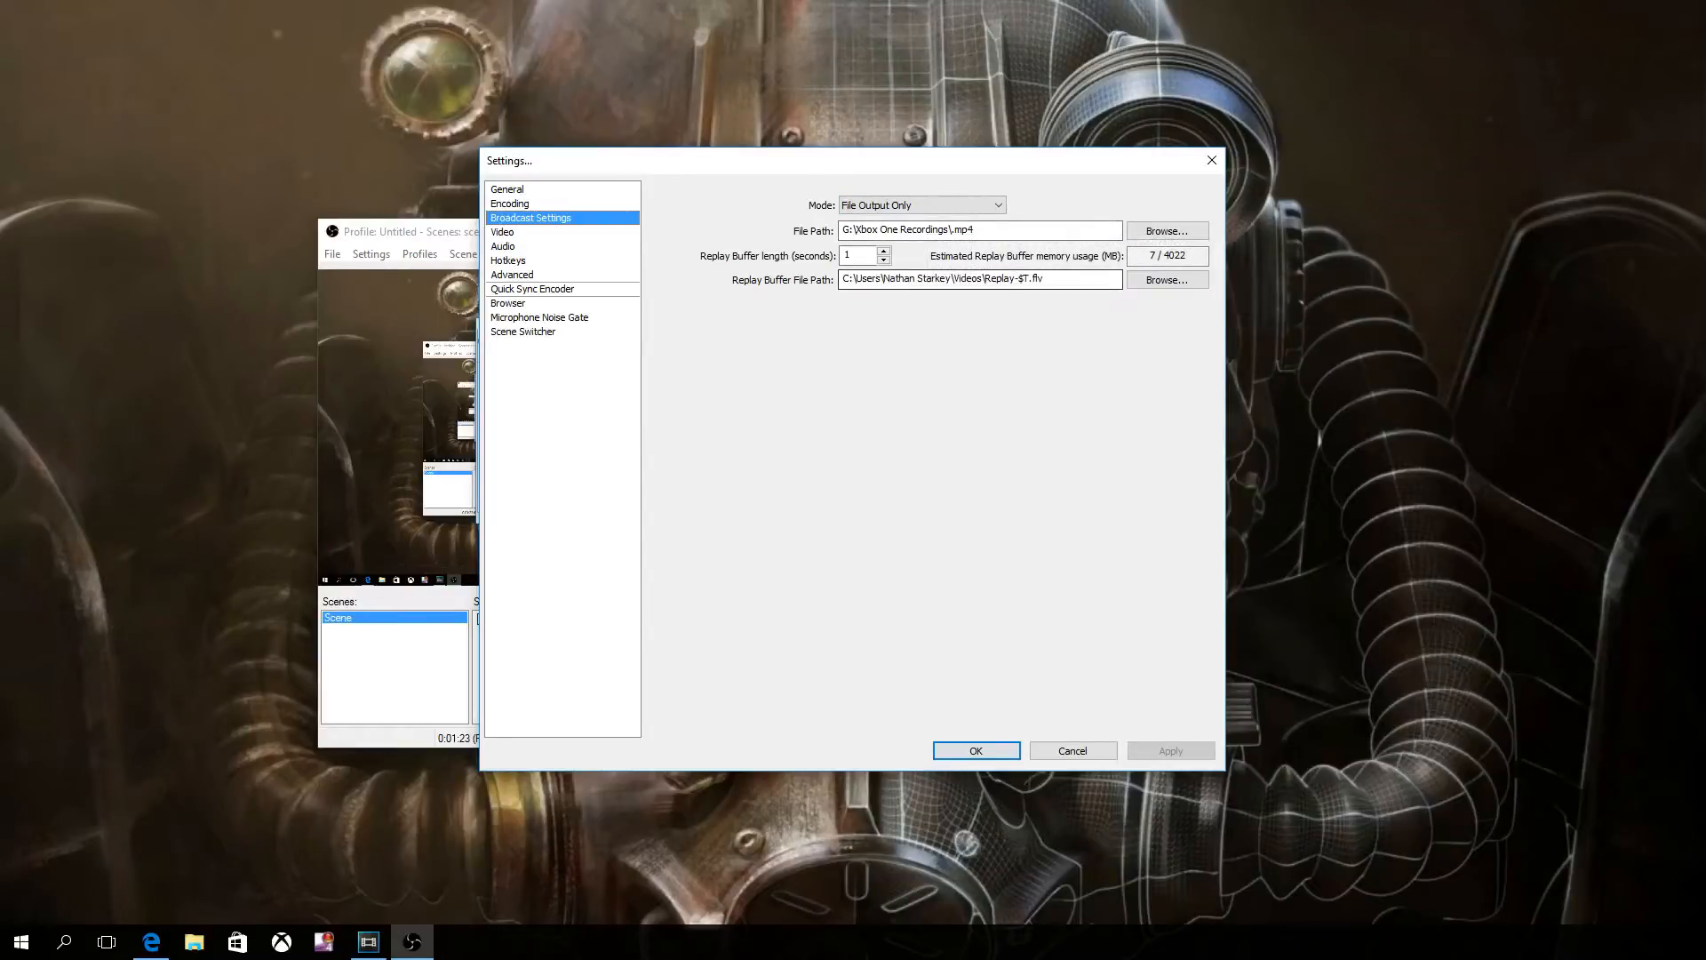
- Review Video (1920x1080, 60 FPS), Quick Sync Encoder and Microphone Noise Gate pages, ending on General
left_click(503, 231)
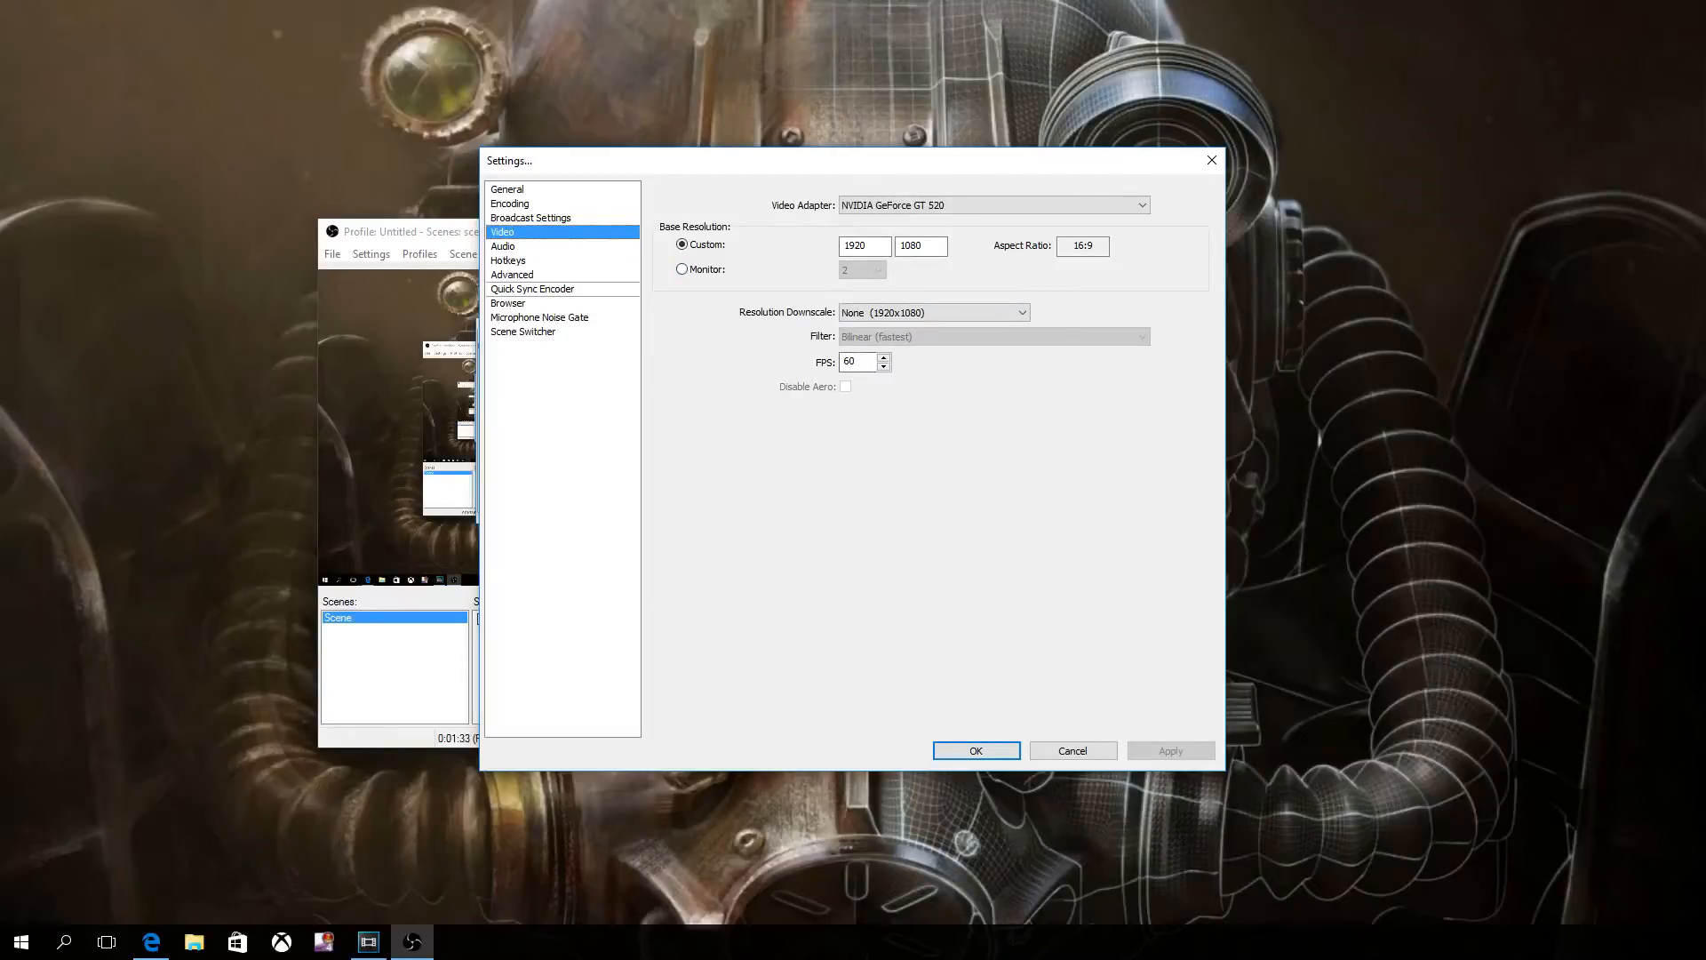
left_click(531, 288)
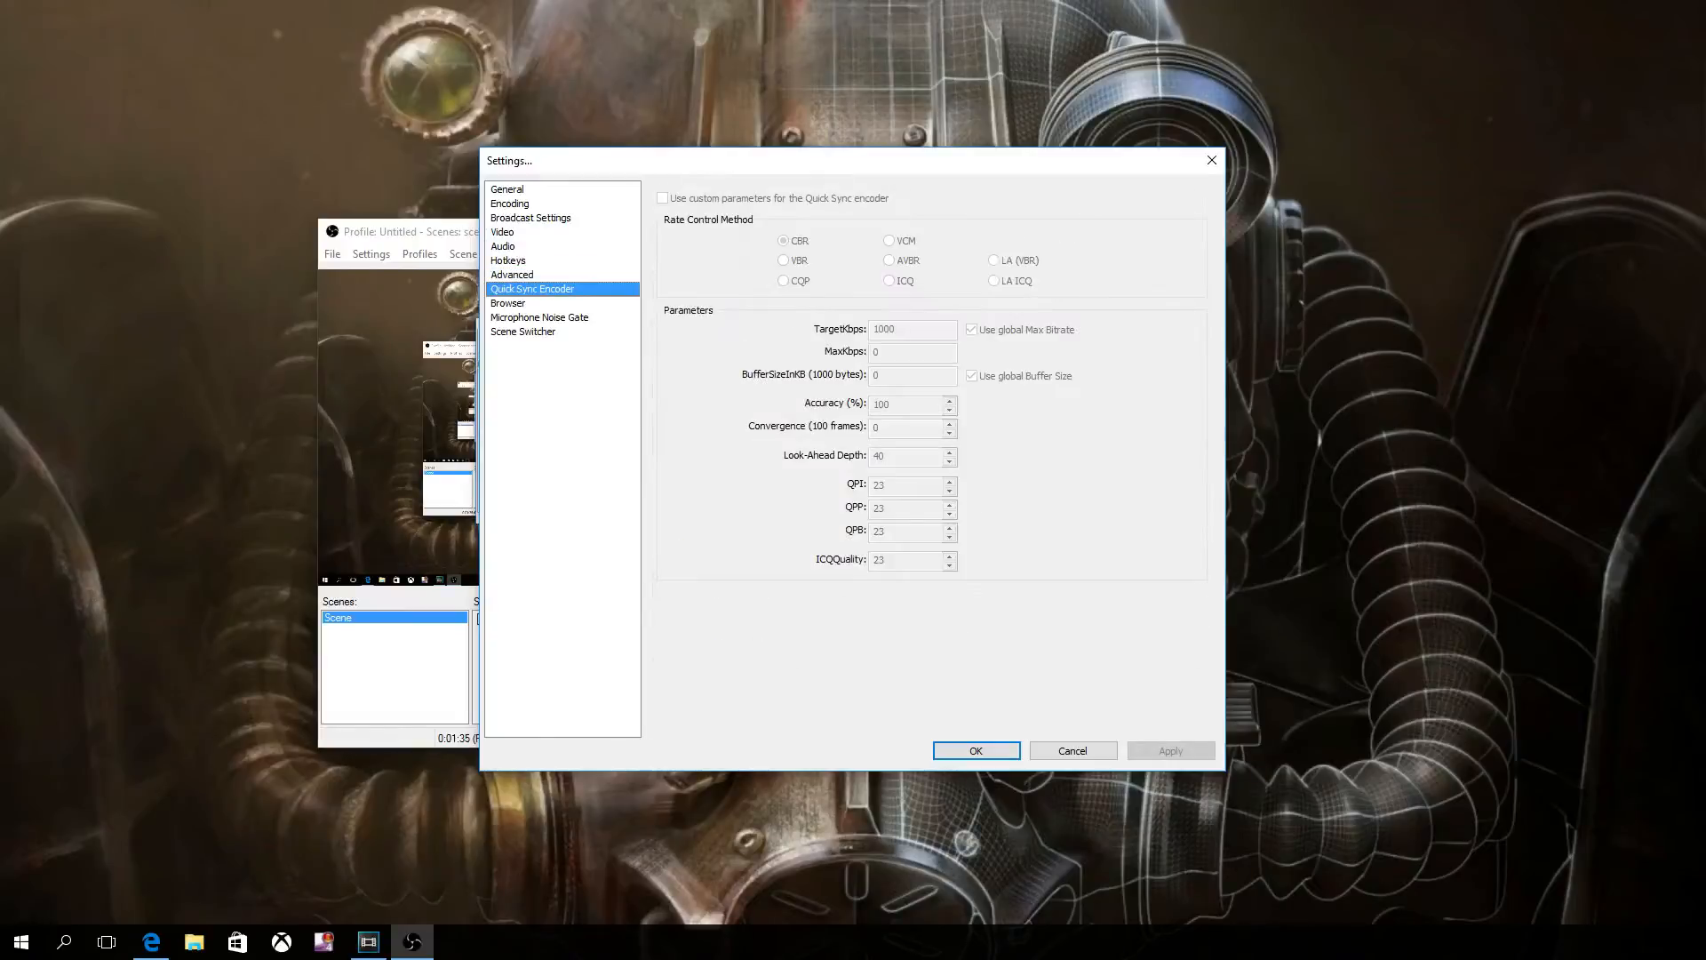
left_click(539, 317)
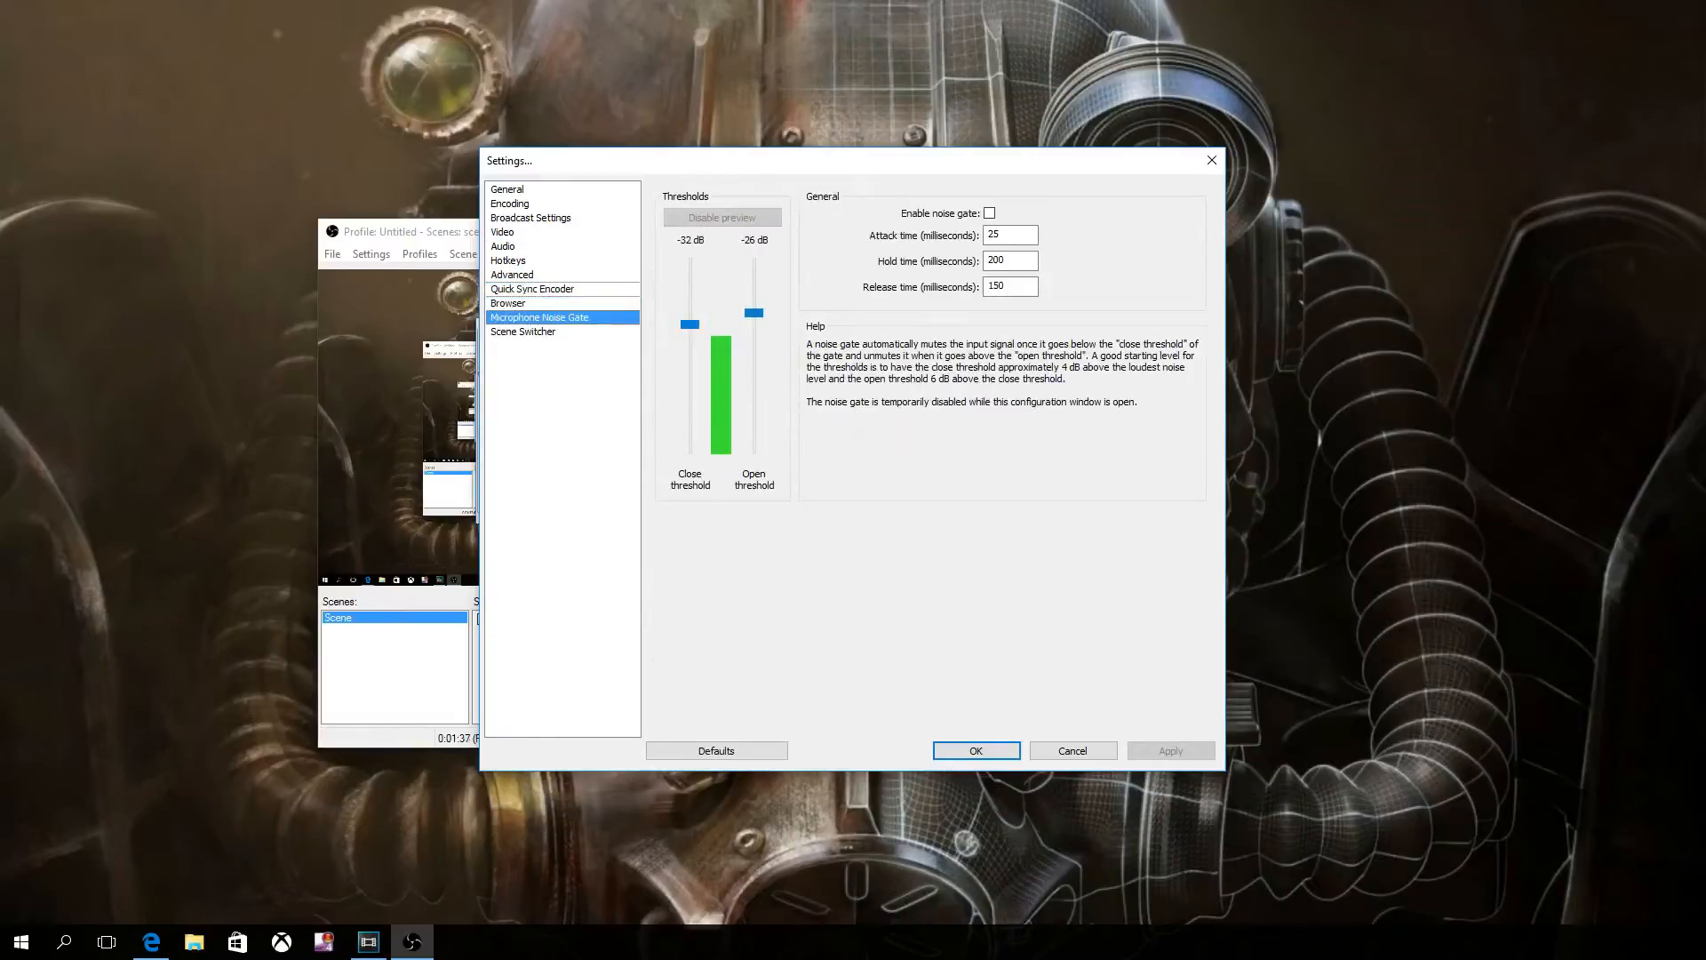
left_click(506, 188)
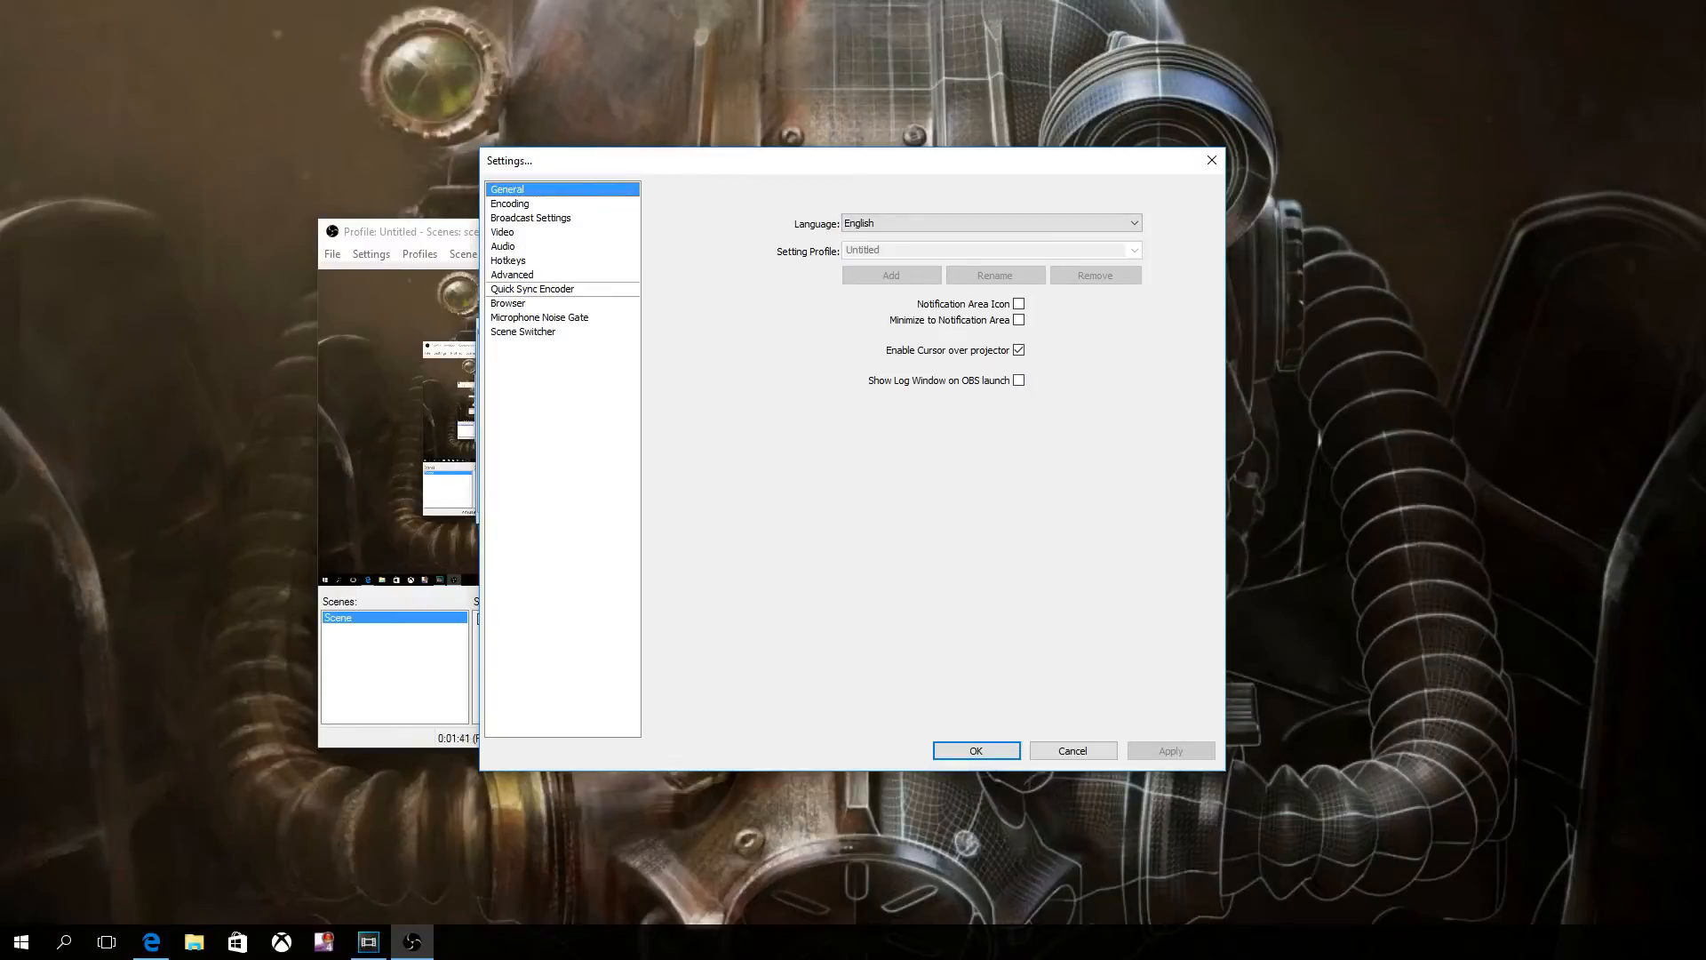
mouse_move(1210, 160)
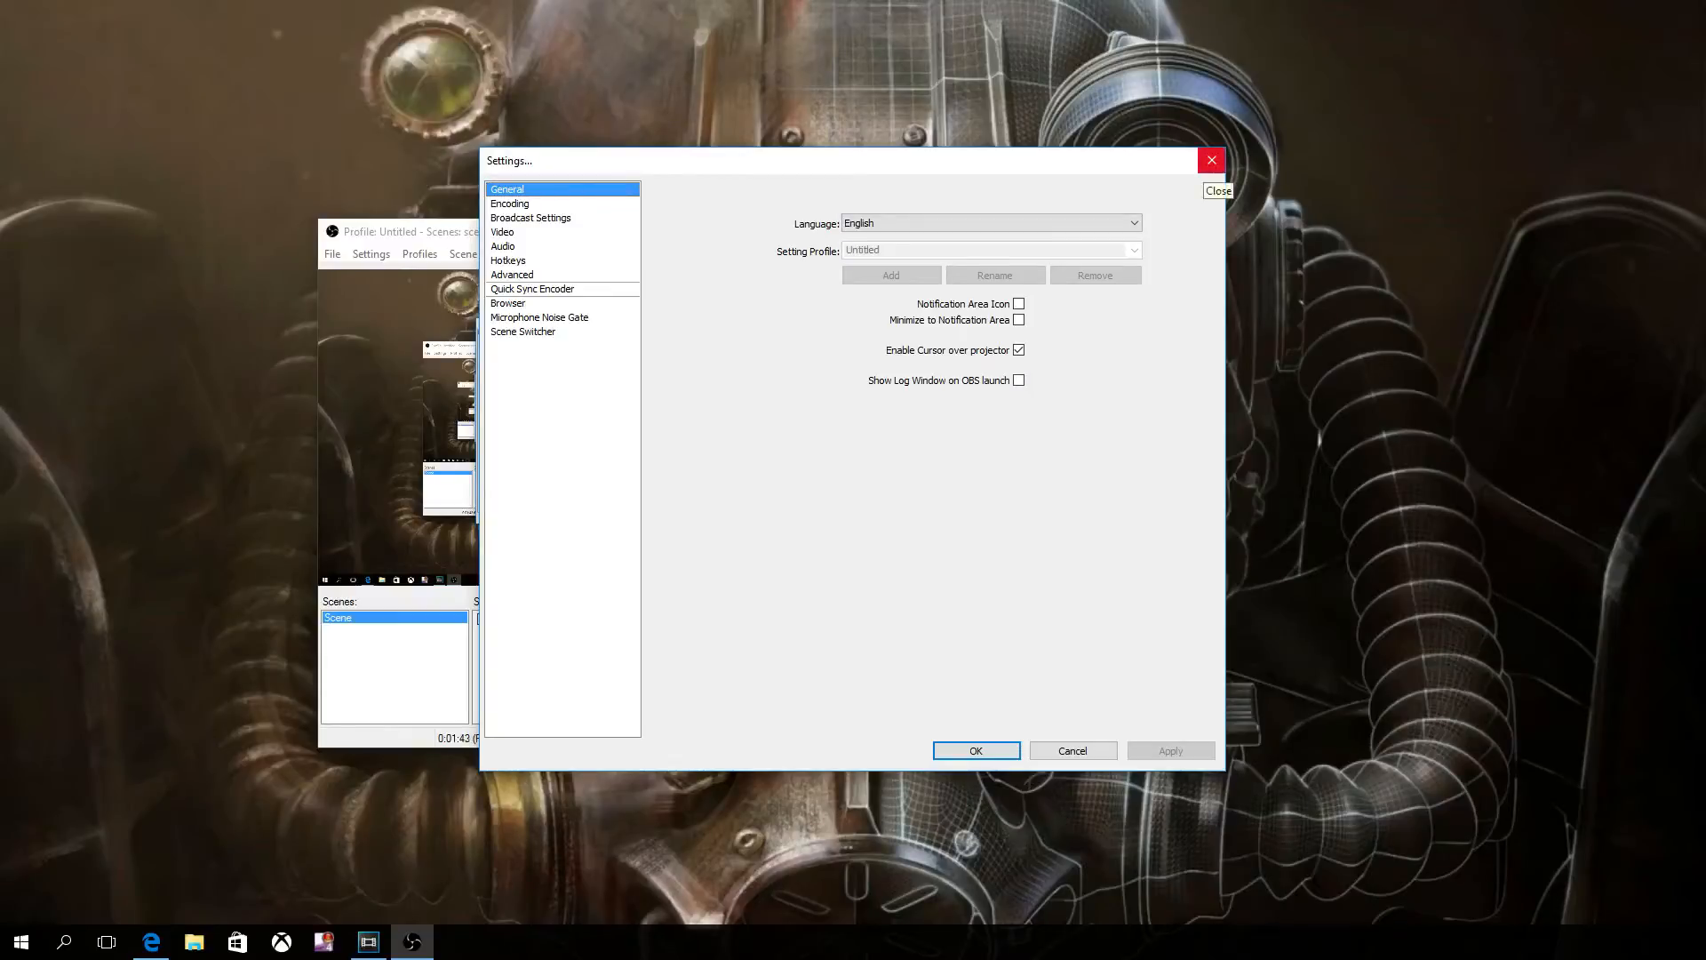